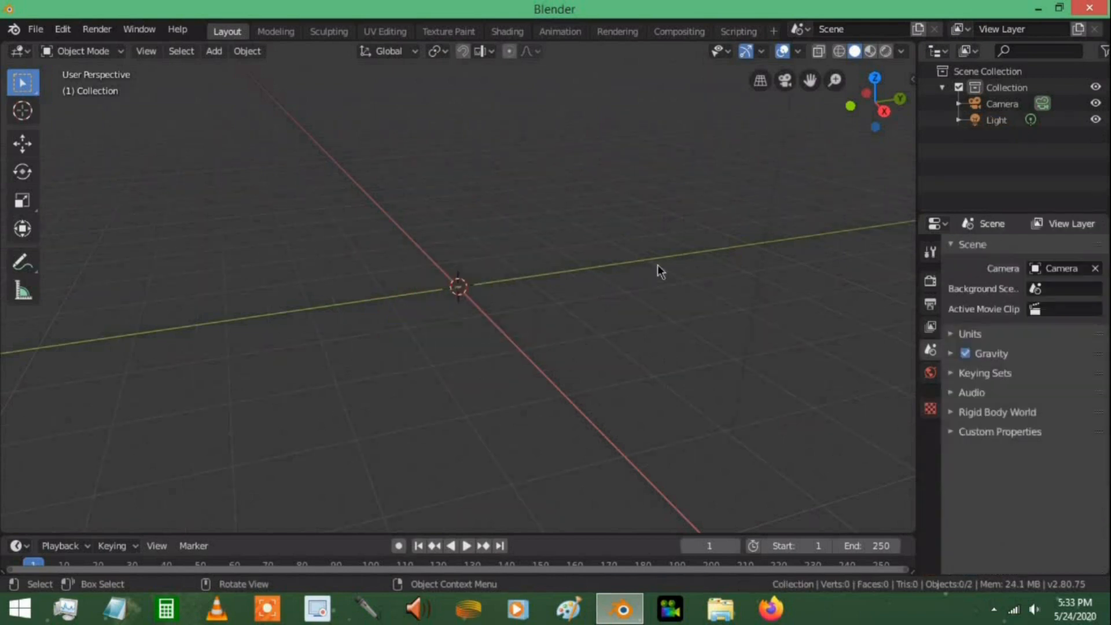
mouse_move(526, 205)
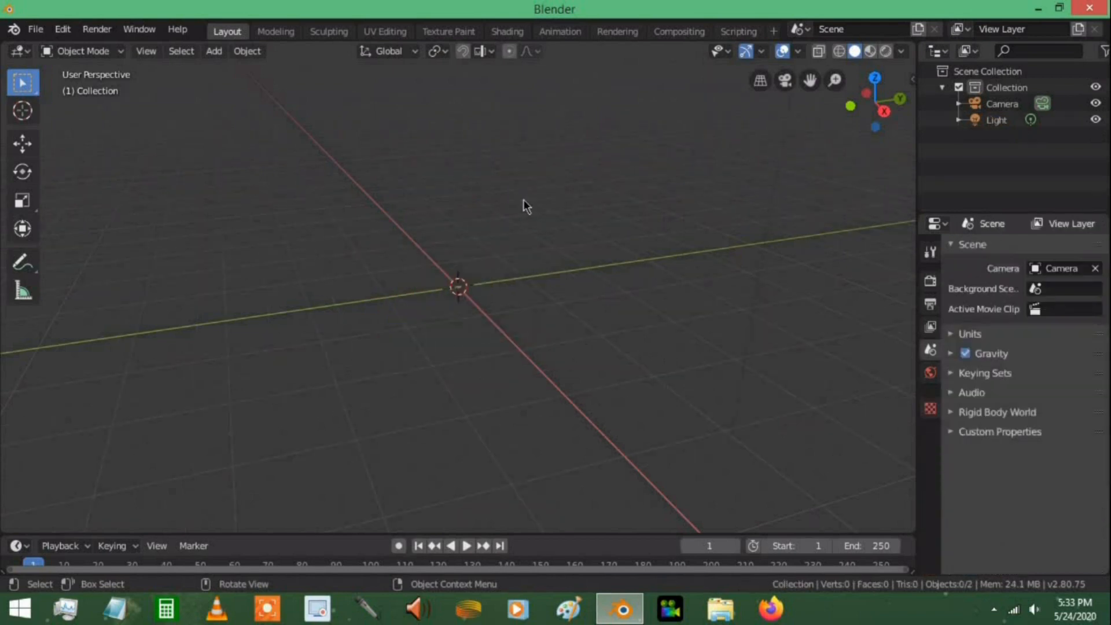
Add a Suzanne monkey head with a Subdivision Surface modifier at render and viewport level 3.
click(214, 50)
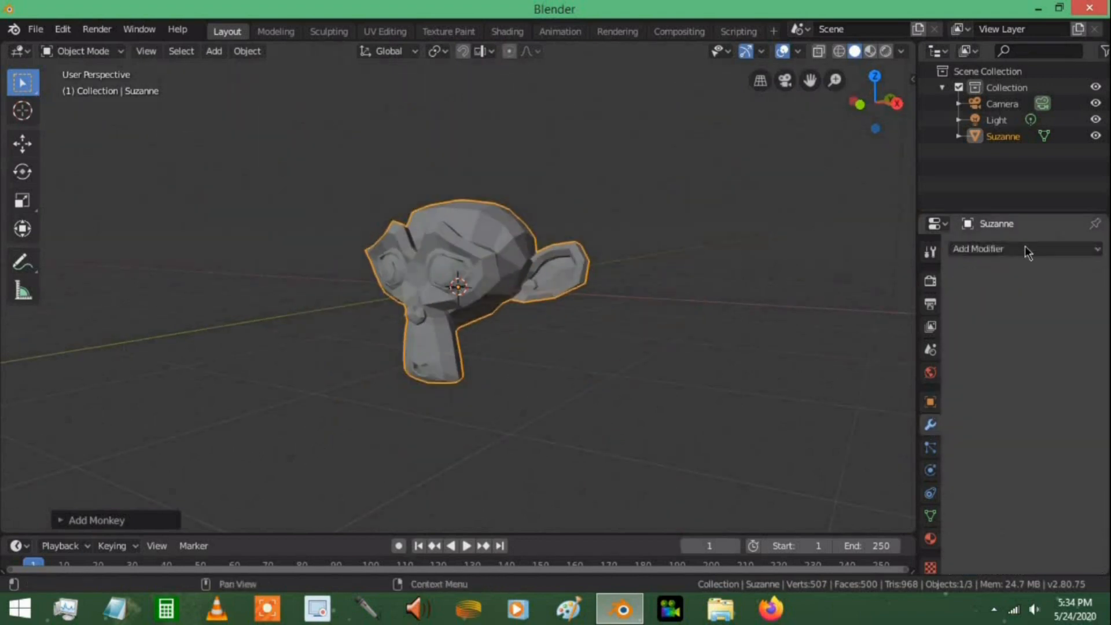
click(1023, 248)
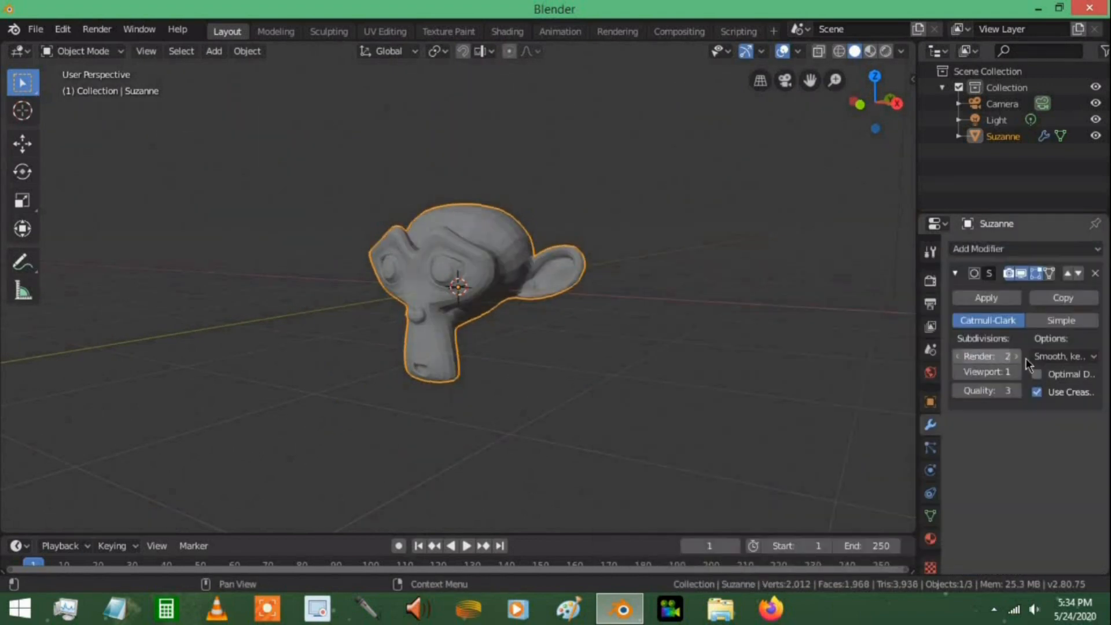
click(987, 372)
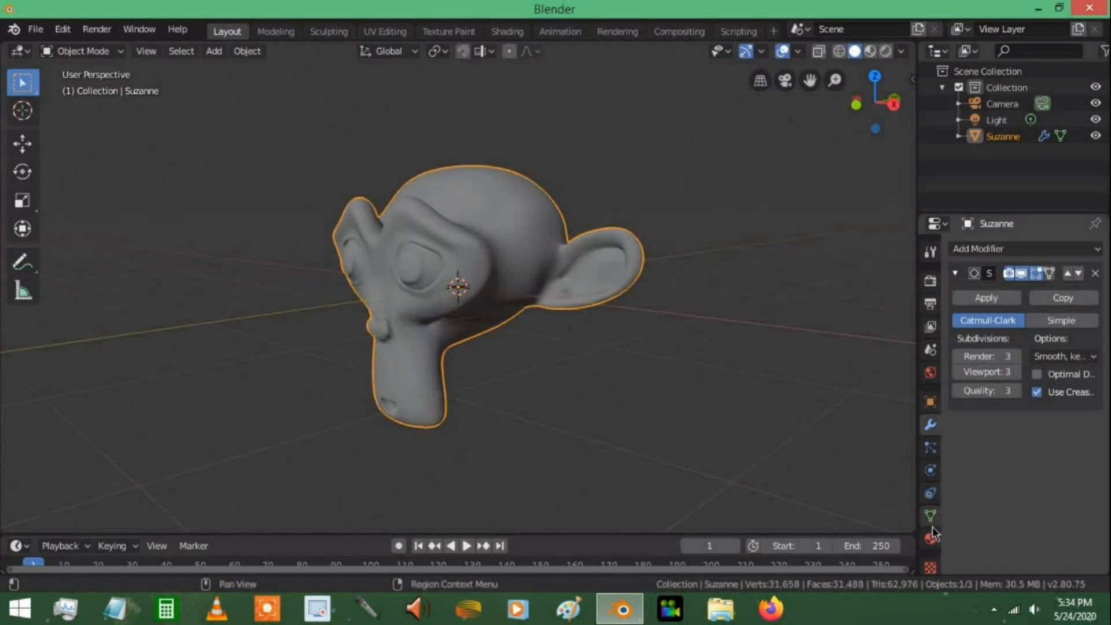
Create the Principled BSDF material Material.001 for Suzanne and bring up the world background settings.
click(931, 538)
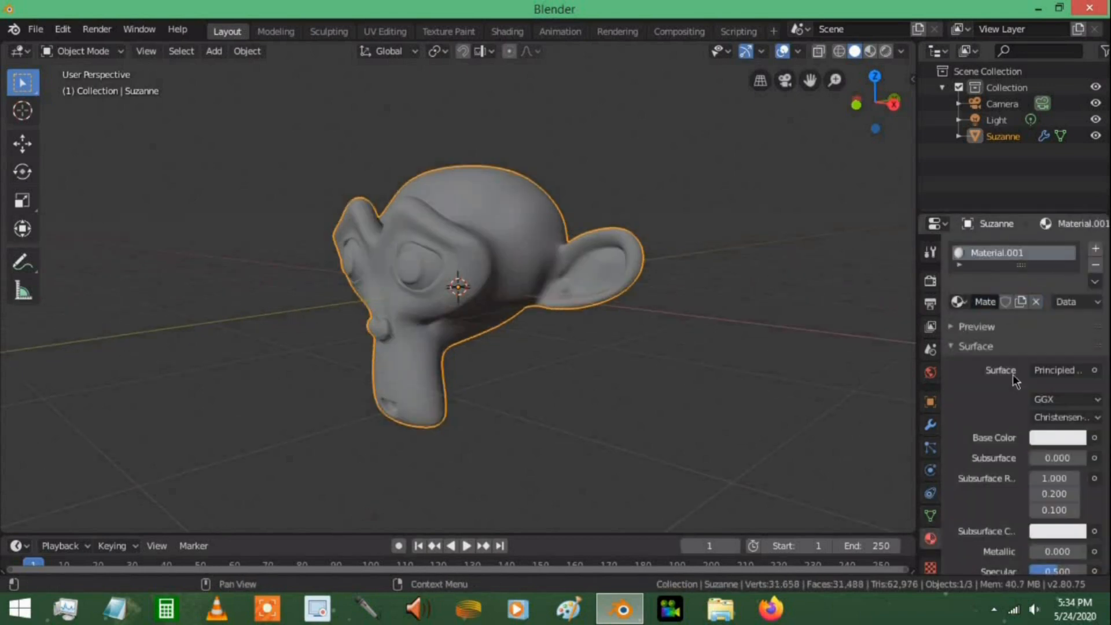
click(1057, 370)
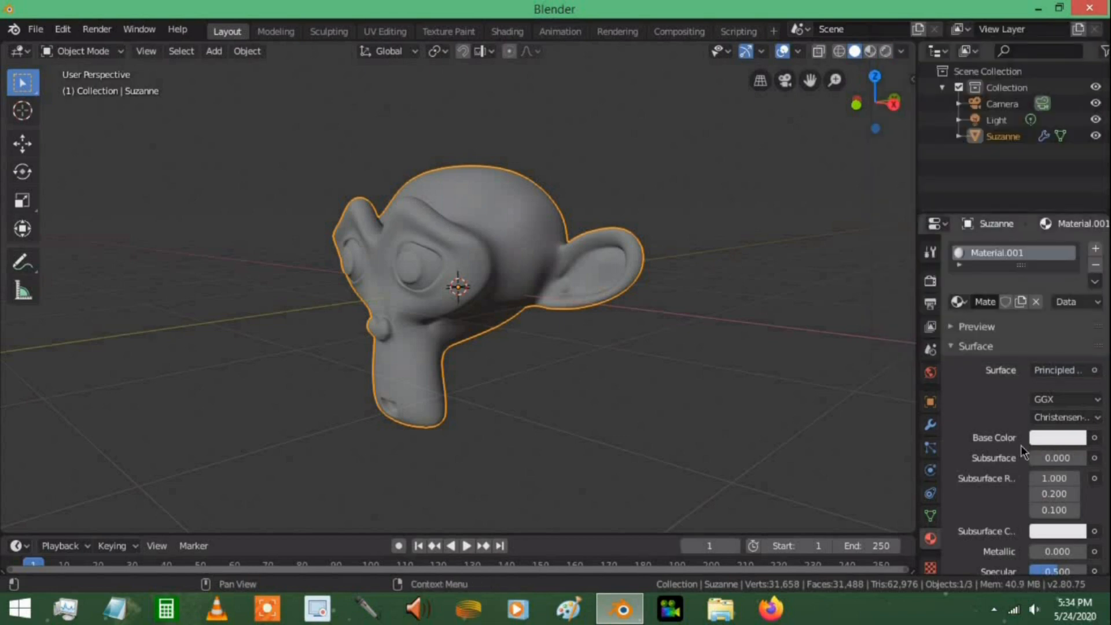
scroll(down, 3)
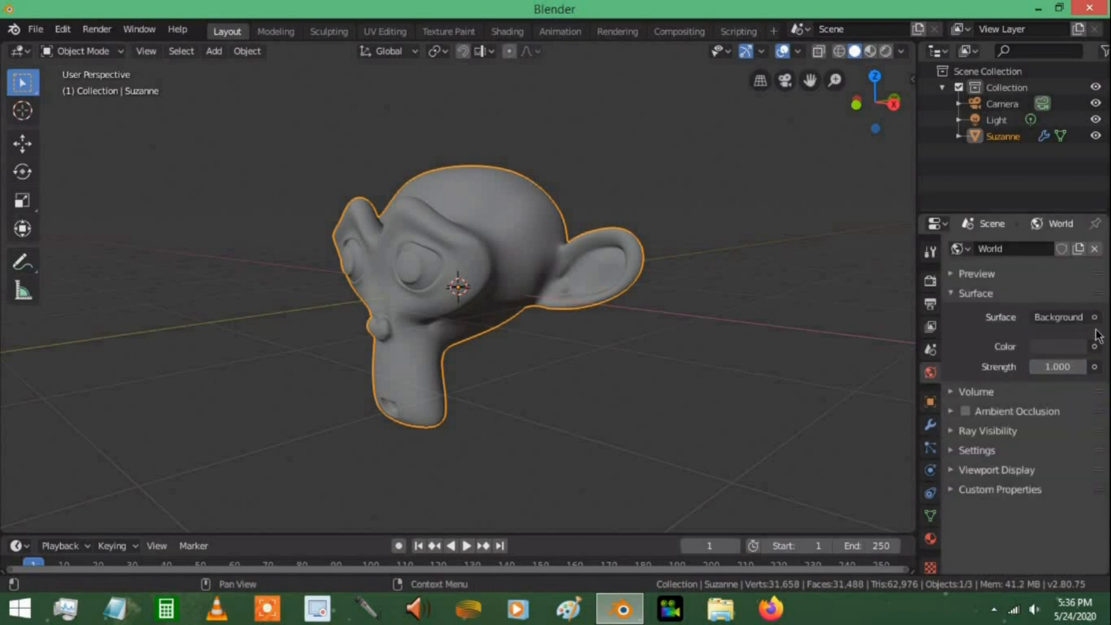
Light the world with the autumn forest HDRI, preview in Rendered shading, and set Metallic to 1.
click(1059, 346)
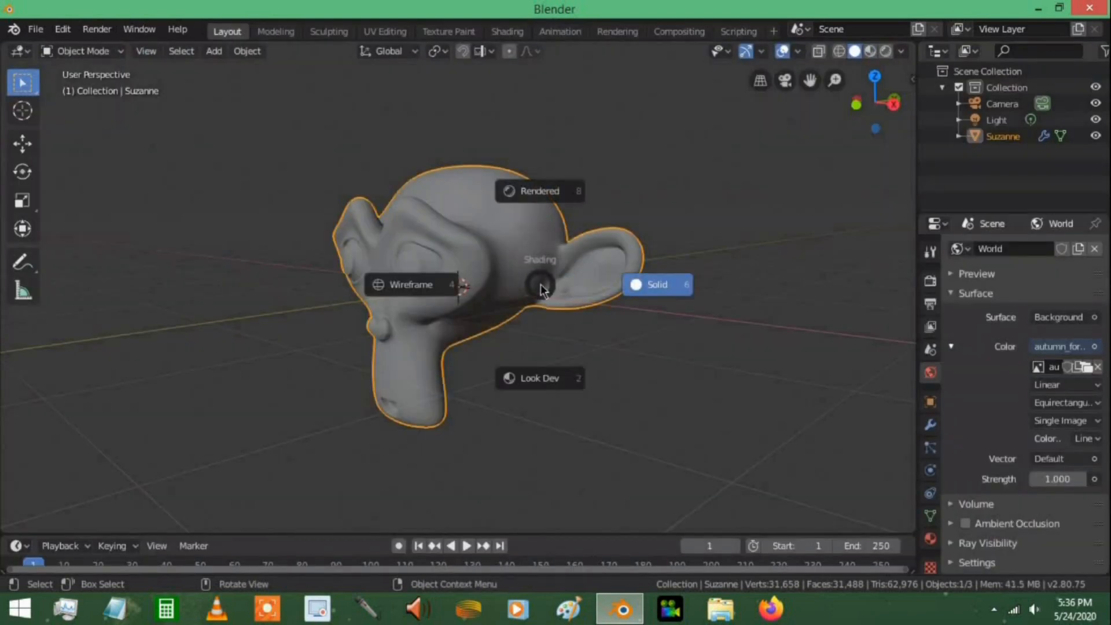
click(539, 190)
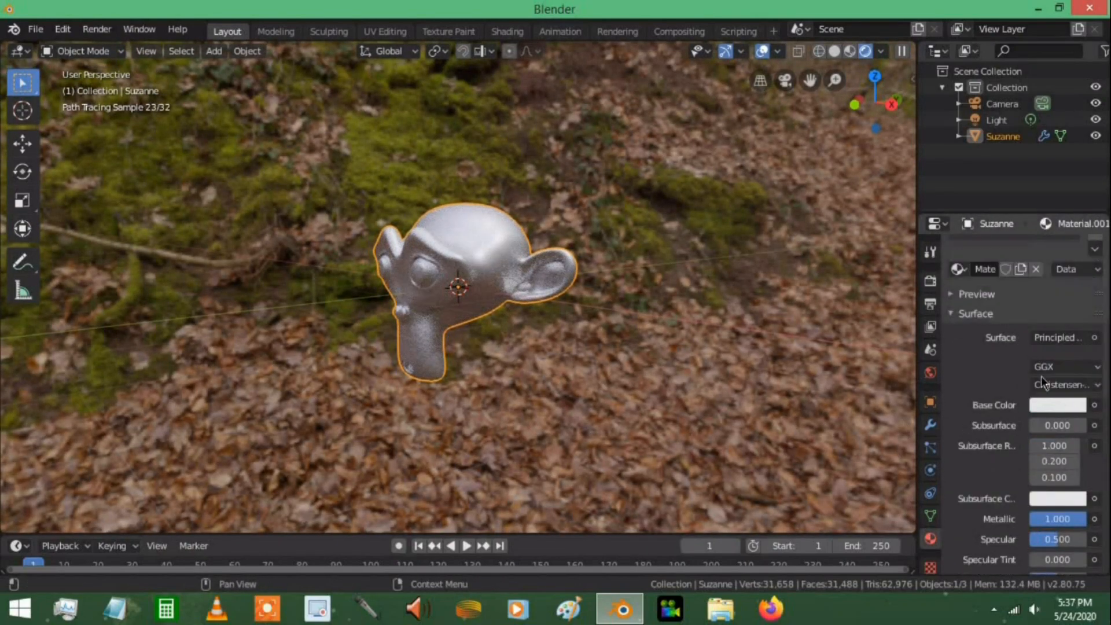
Set Suzanne's material base colour to a dark blue-purple.
click(1057, 405)
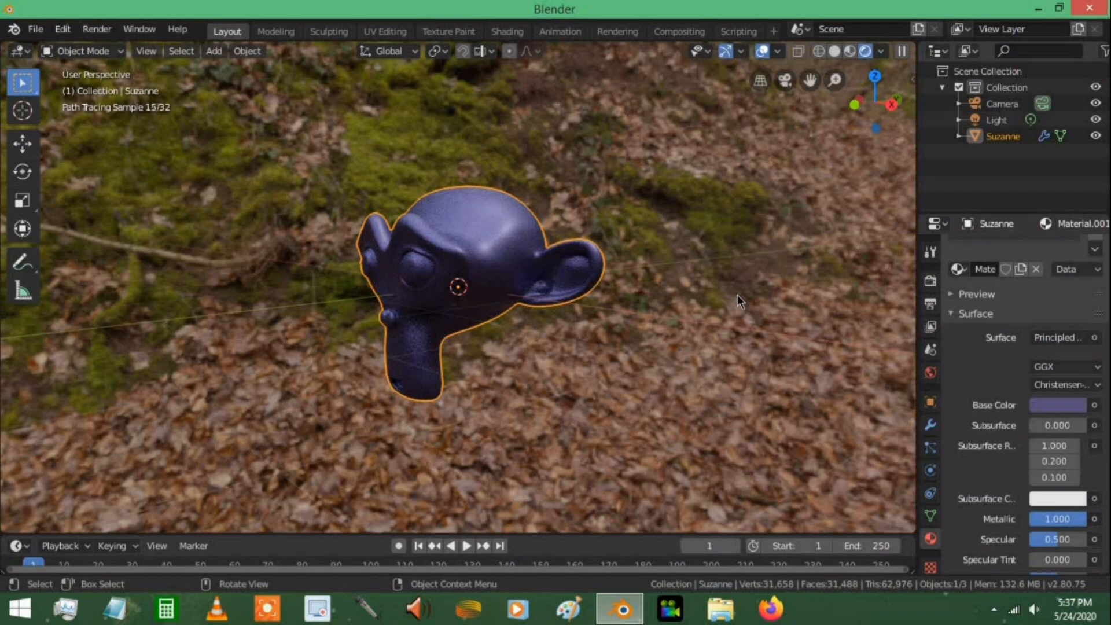
mouse_move(626, 535)
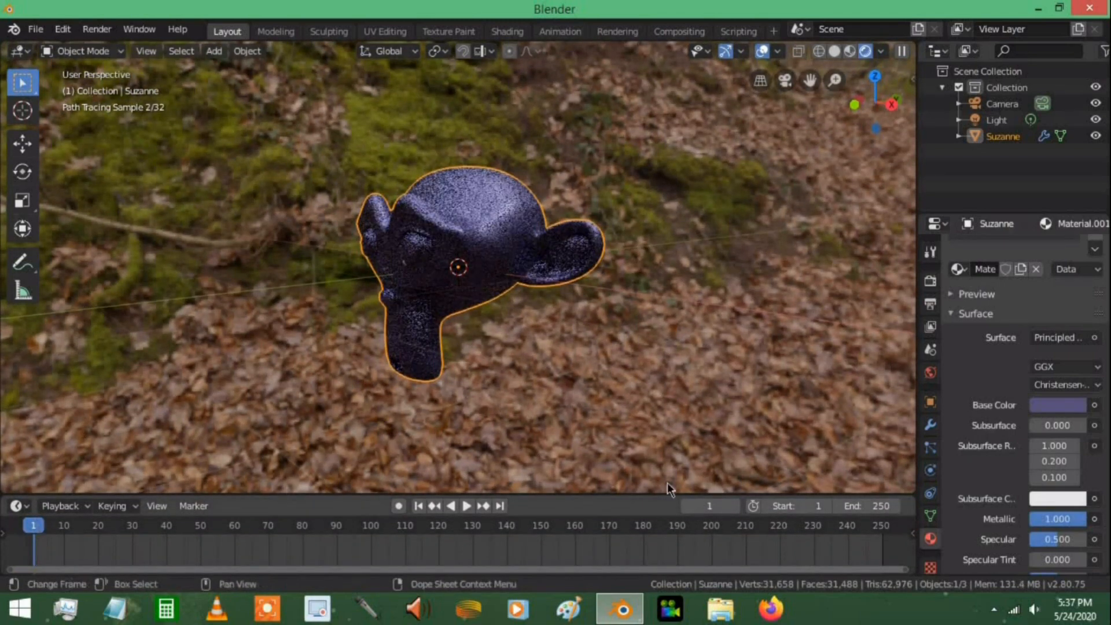
Set the material Alpha to 0 and keyframe it at frame 1.
scroll(down, 3)
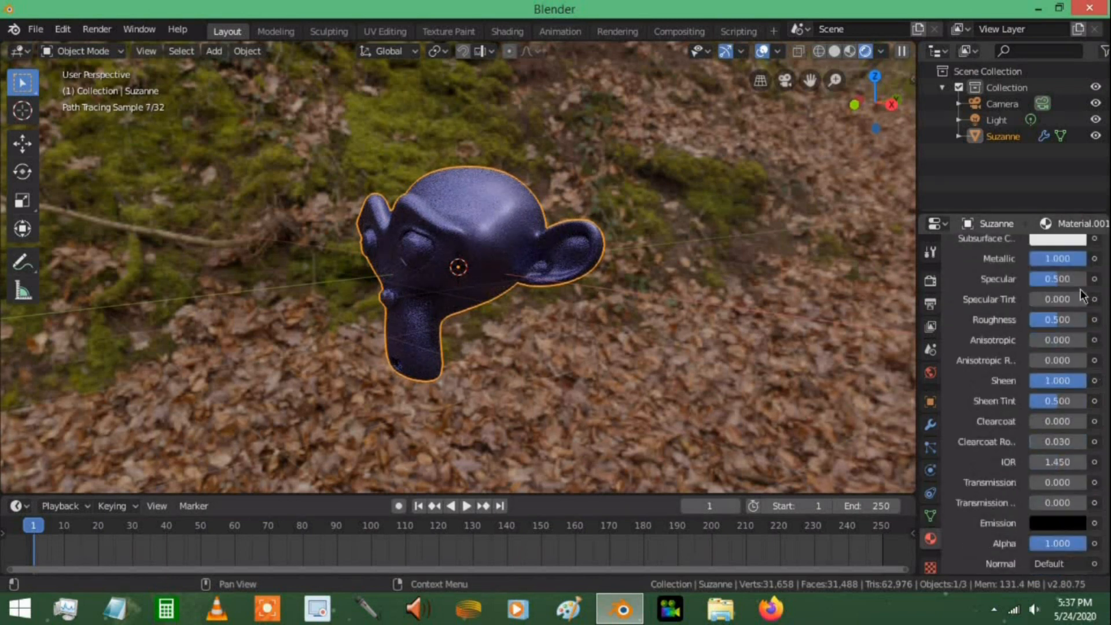
scroll(down, 3)
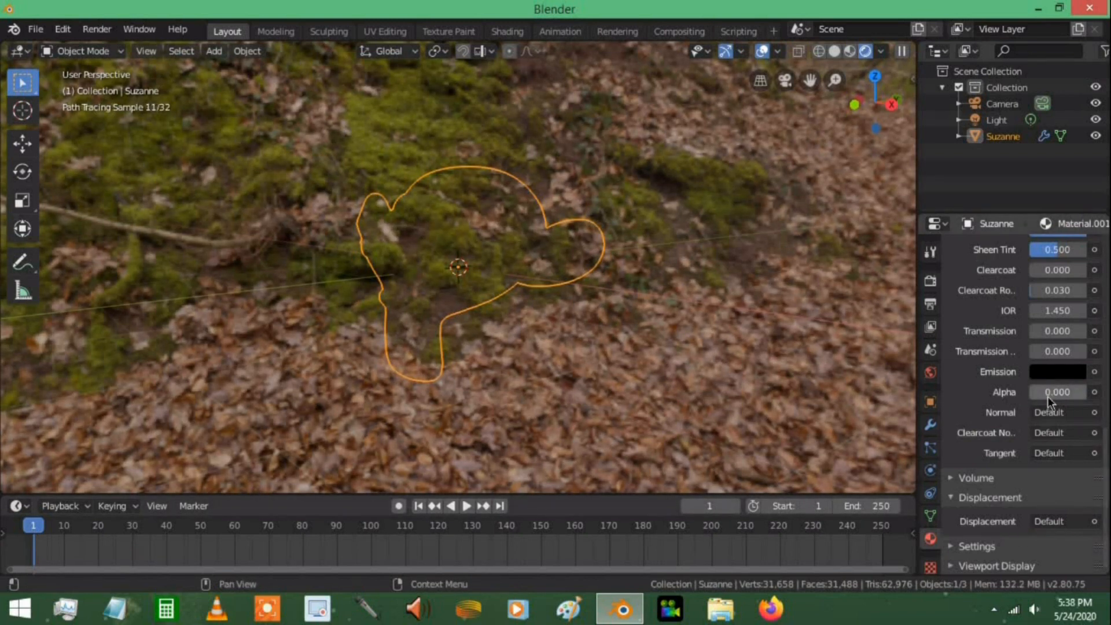
mouse_move(1057, 392)
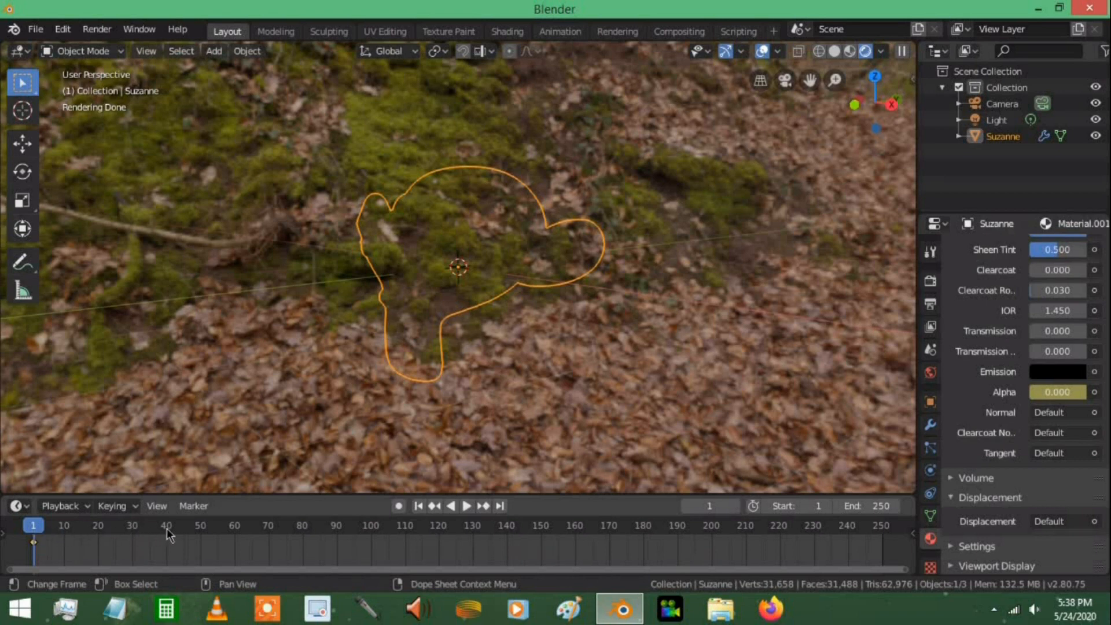
At frame 40, keyframe Alpha at 1, then play and pause the fade-in.
click(167, 525)
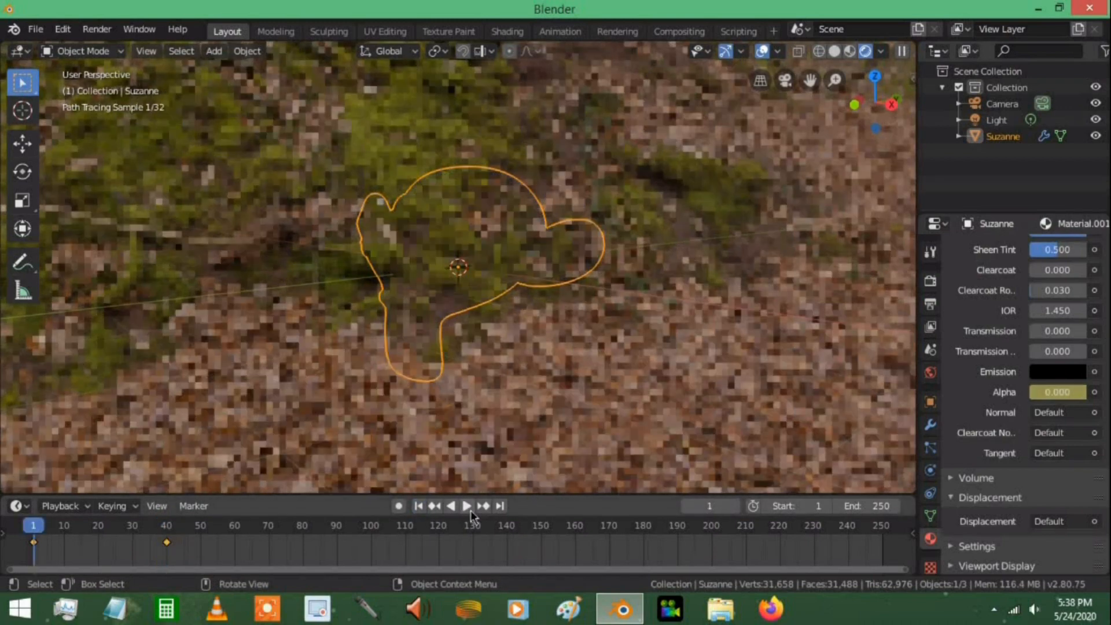
click(466, 505)
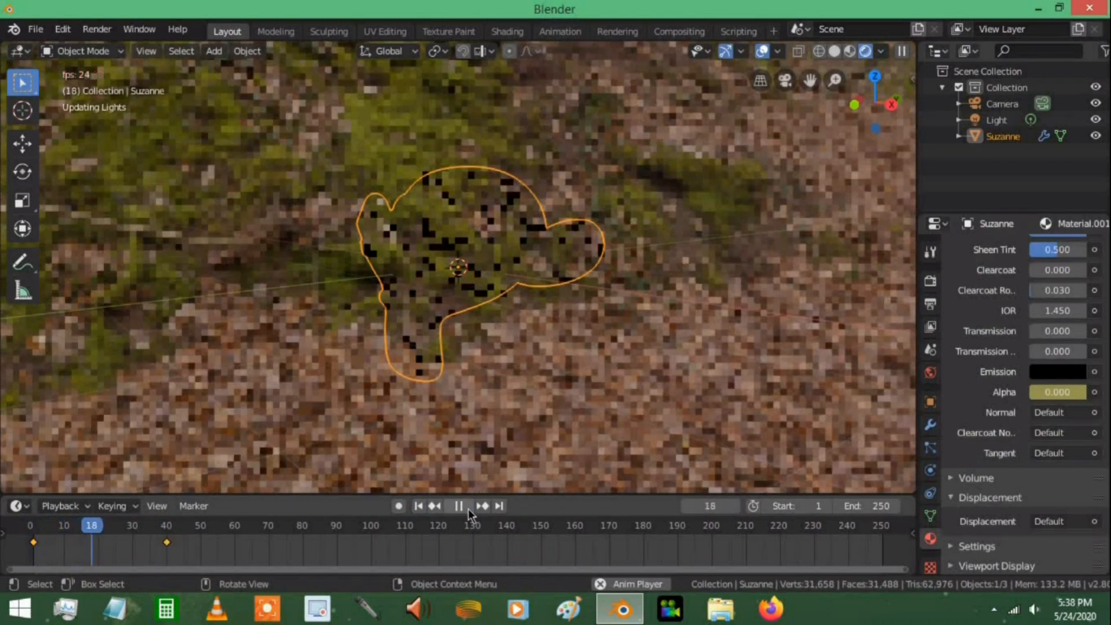
click(458, 505)
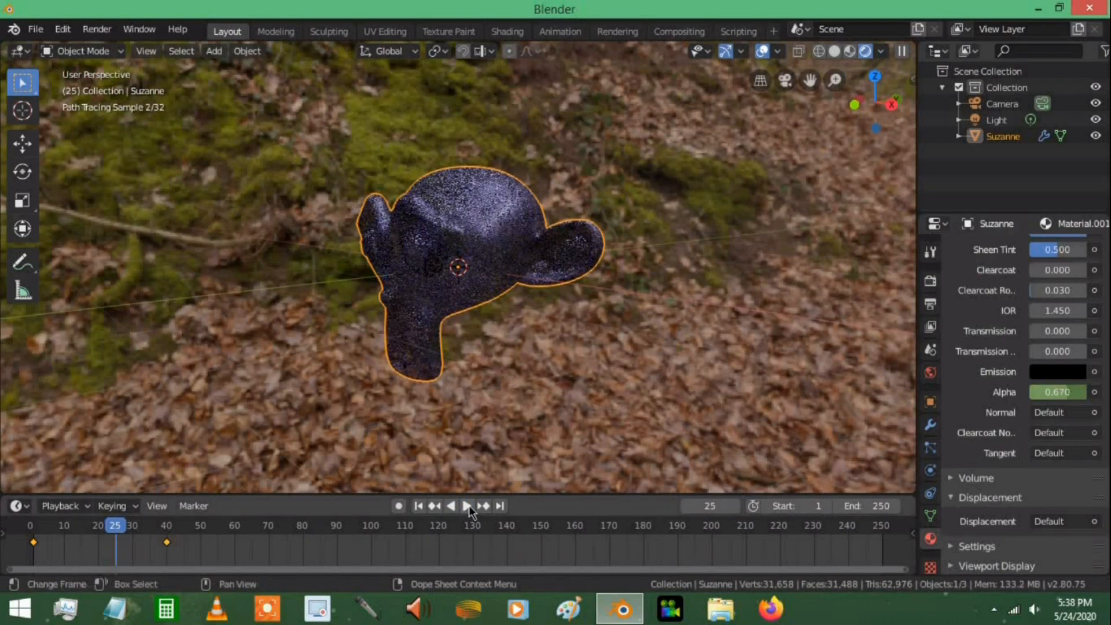